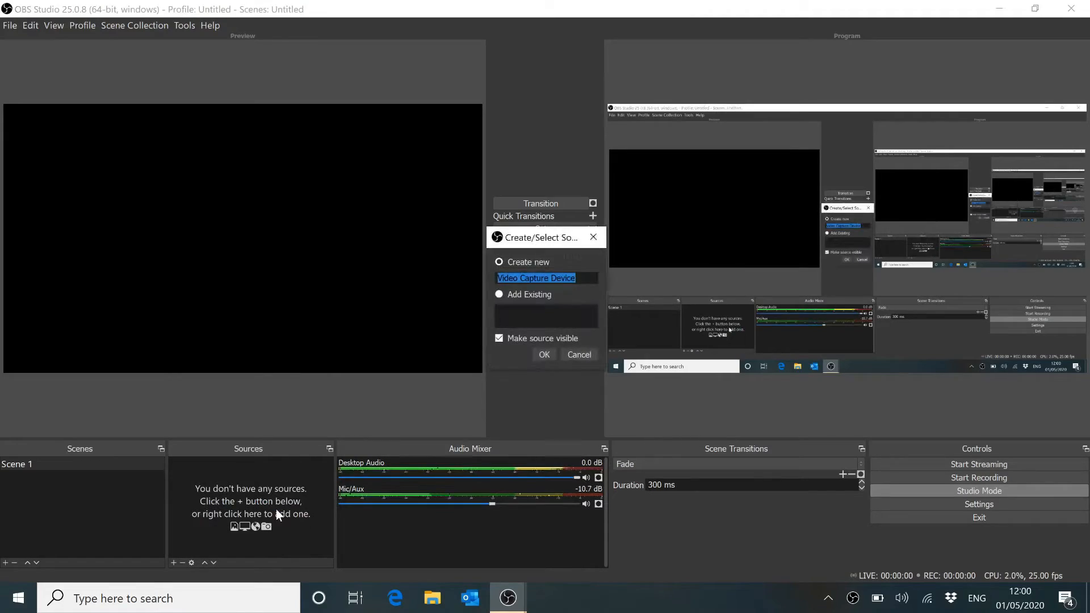
Create the Video Capture Device source and set its device to USB Video Device.
{"action": "left_click", "coordinate": [578, 354]}
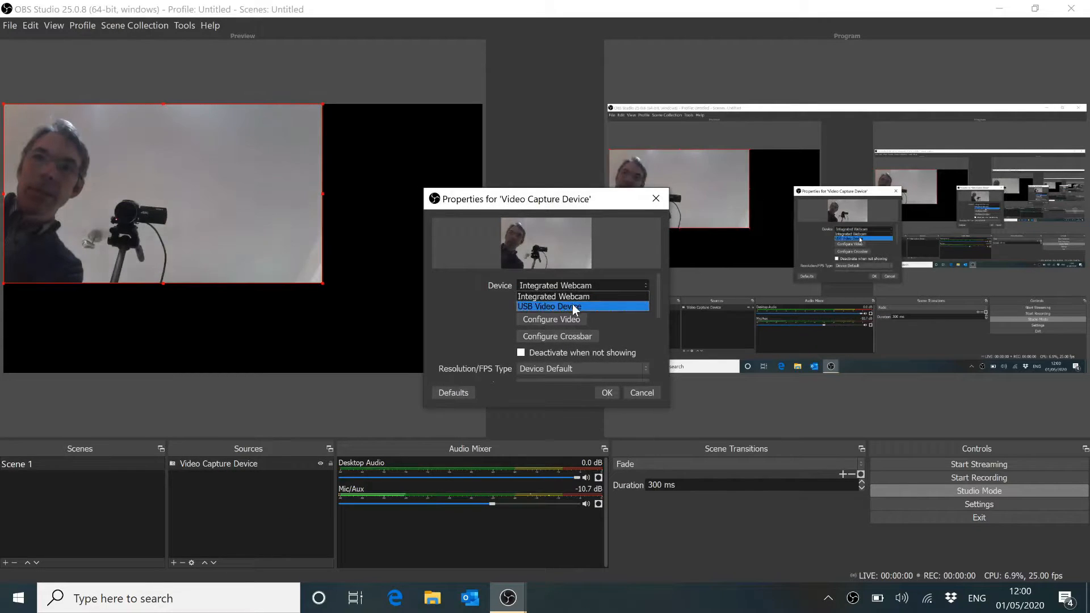
{"action": "left_click", "coordinate": [548, 305]}
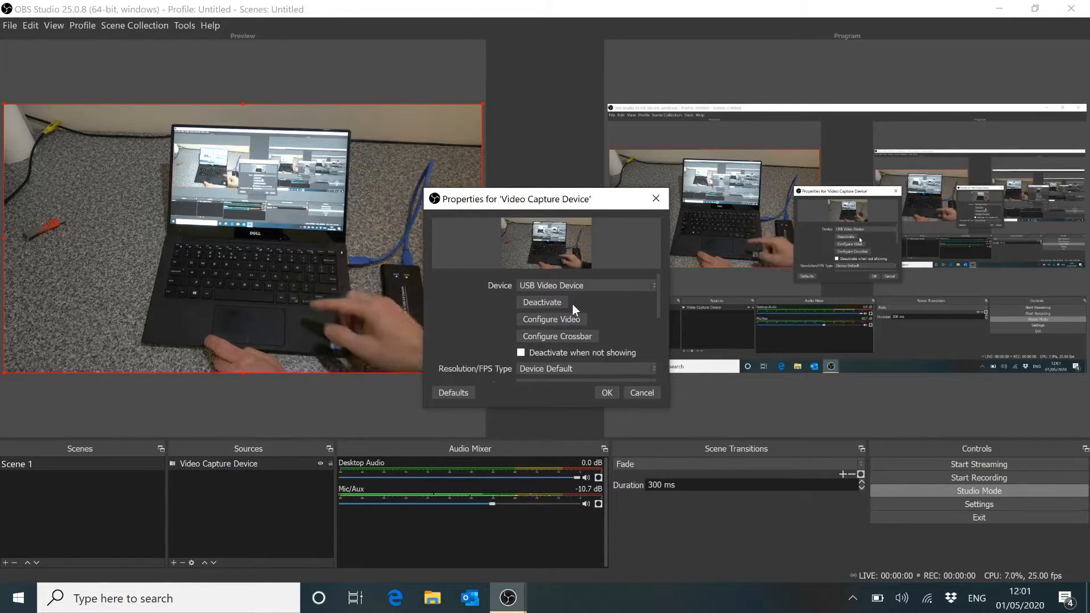
{"action": "scroll", "scroll_direction": "down", "scroll_amount": 3}
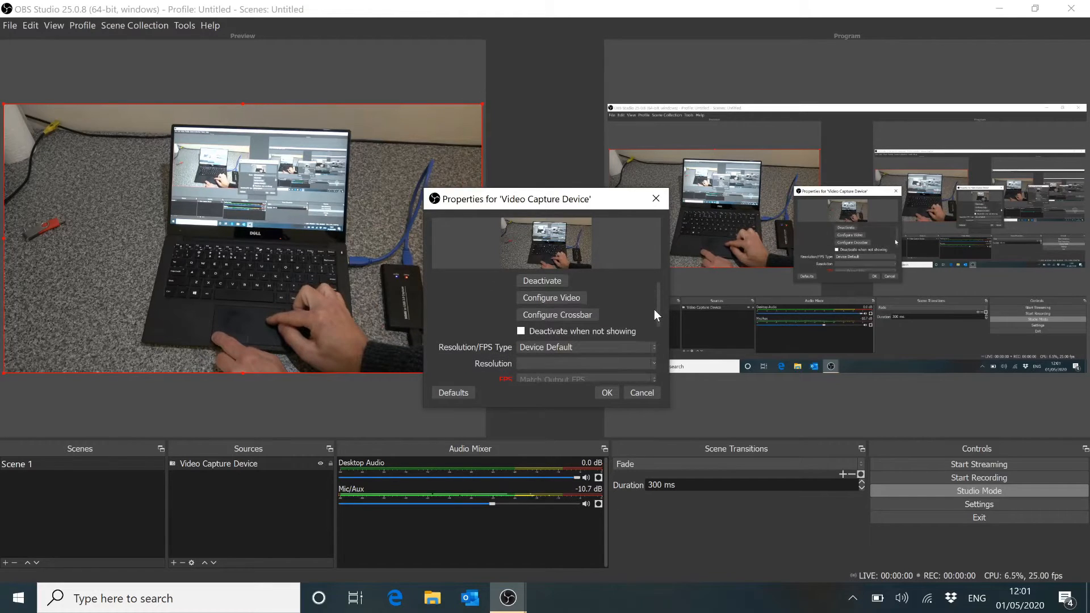
{"action": "scroll", "scroll_direction": "down", "scroll_amount": 3}
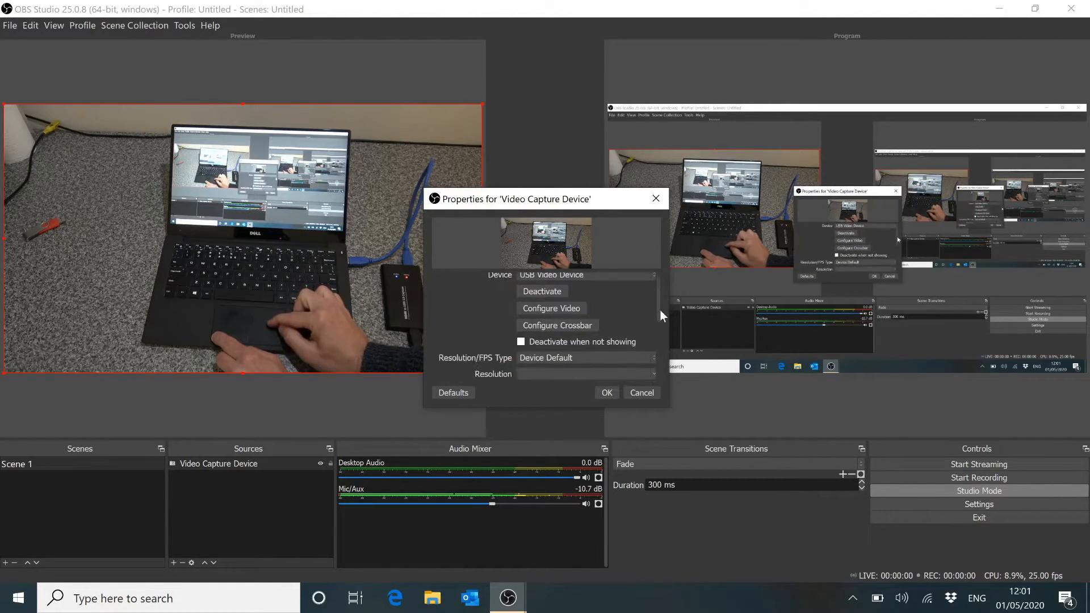
{"action": "scroll", "scroll_direction": "down", "scroll_amount": 3}
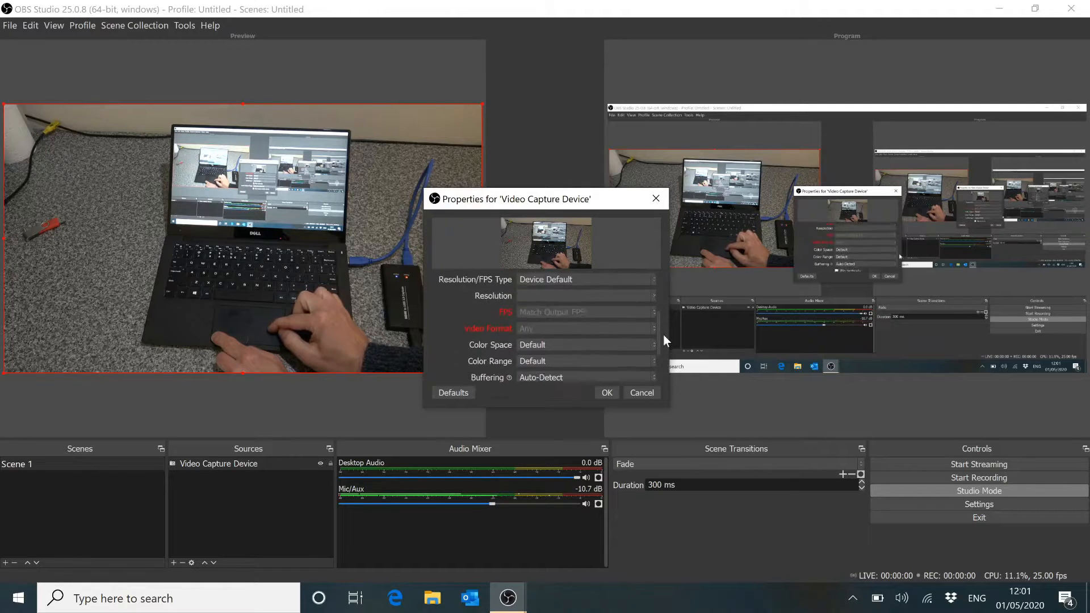
{"action": "scroll", "scroll_direction": "up", "scroll_amount": 3}
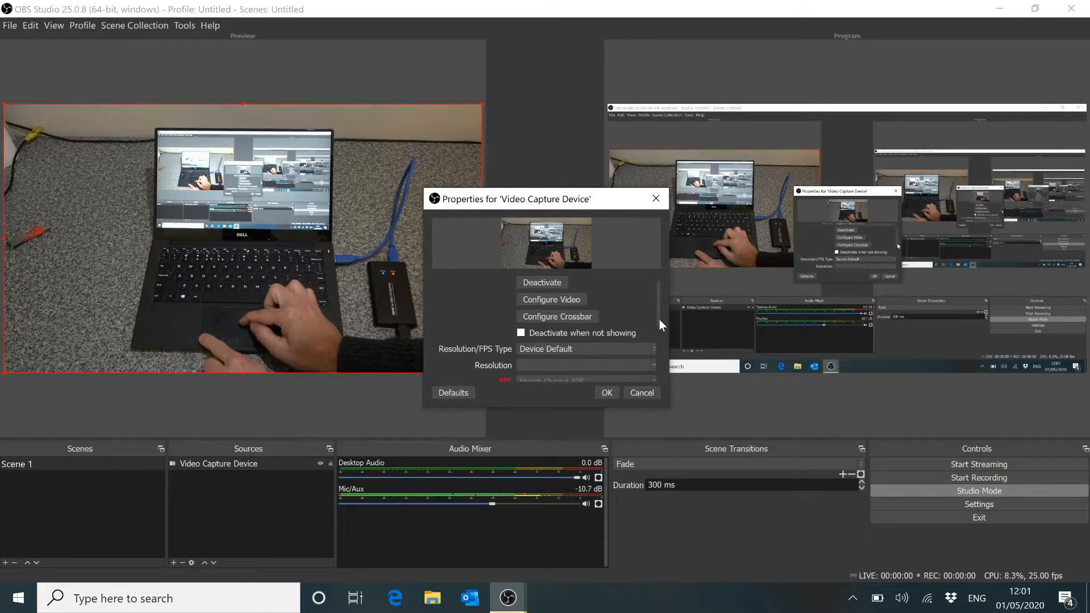
{"action": "scroll", "scroll_direction": "down", "scroll_amount": 3}
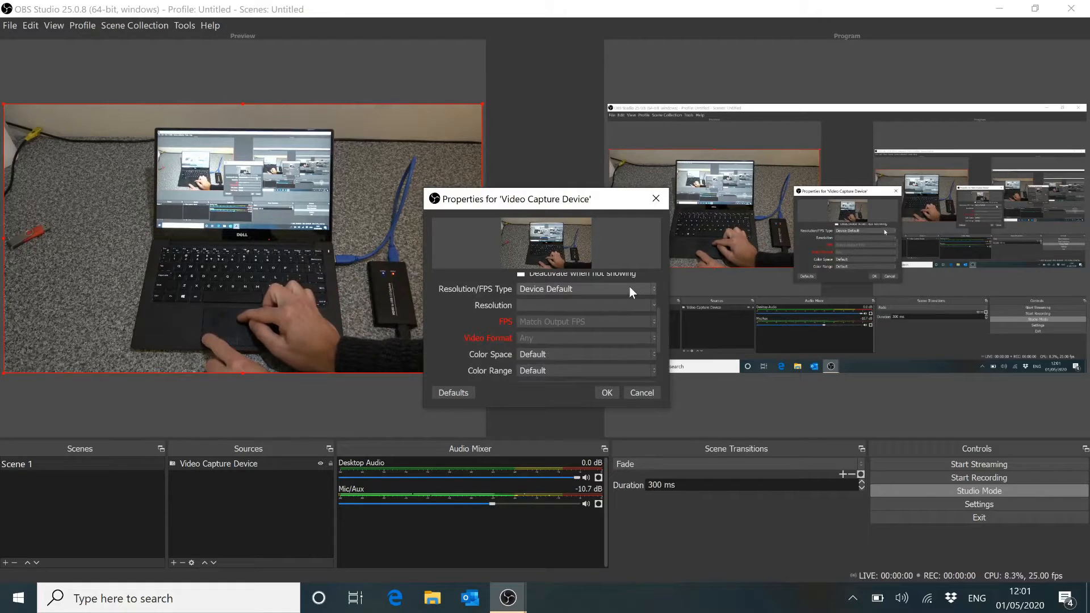
Use a Custom resolution of 1920x1080 with Match Output FPS and Video Format Any.
{"action": "left_click", "coordinate": [584, 288]}
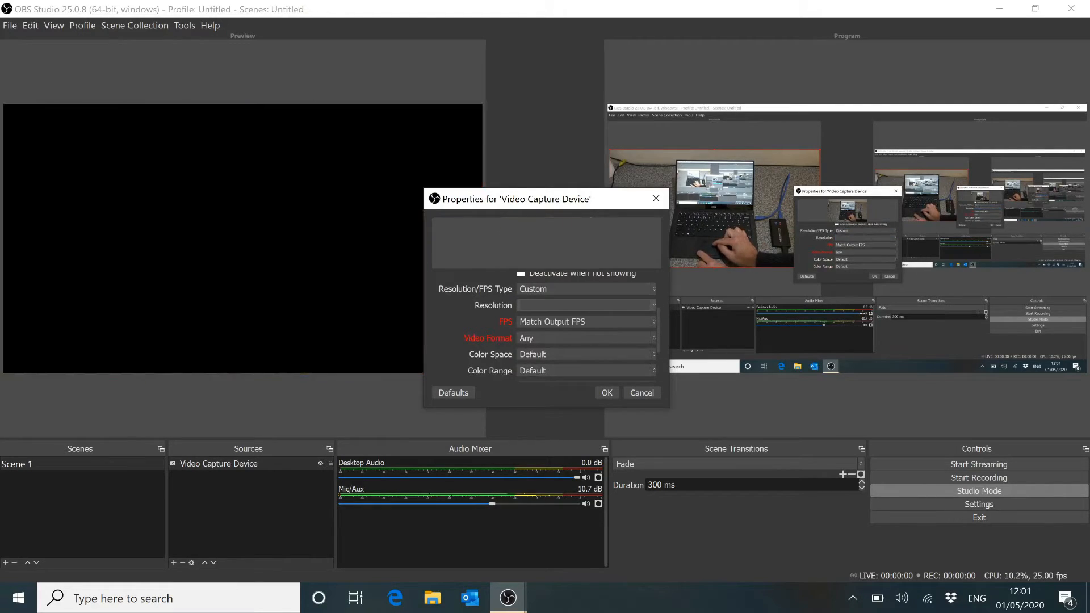
{"action": "left_click", "coordinate": [651, 305]}
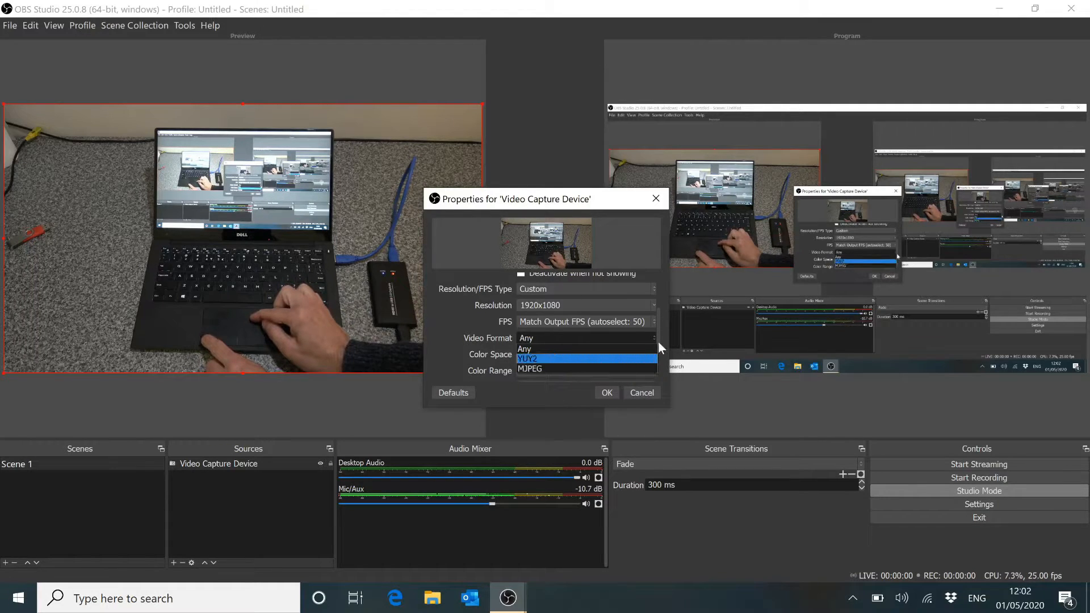
{"action": "left_click", "coordinate": [525, 348]}
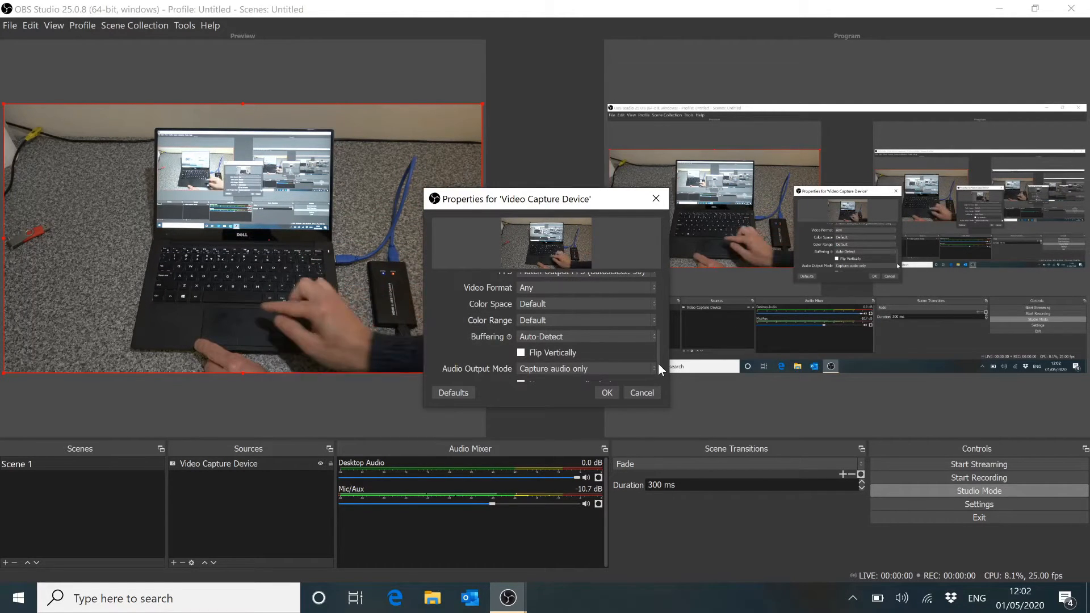
{"action": "mouse_move", "coordinate": [640, 393]}
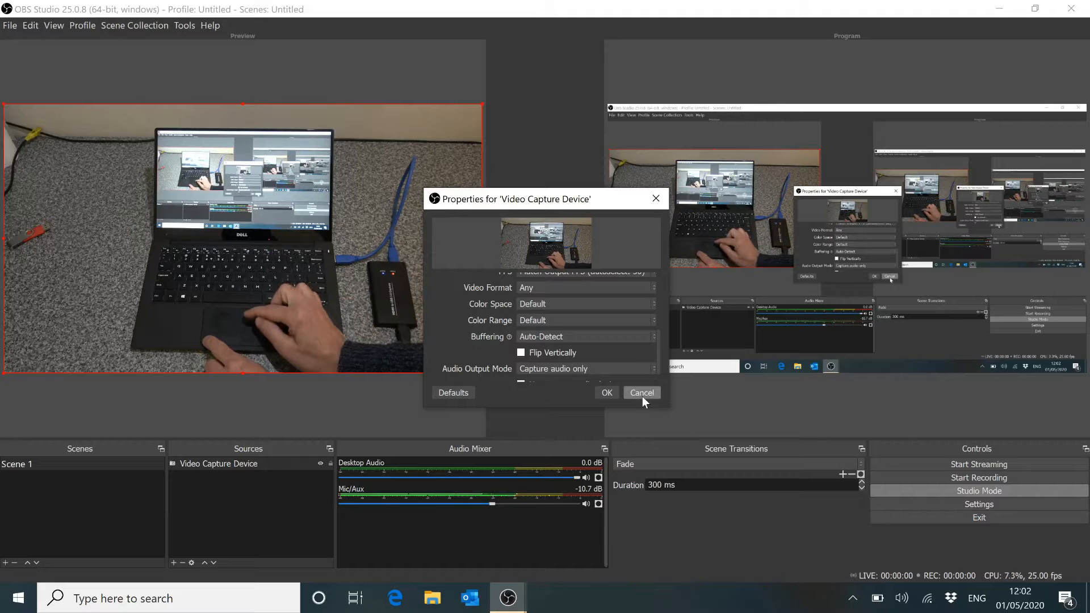
{"action": "mouse_move", "coordinate": [661, 344]}
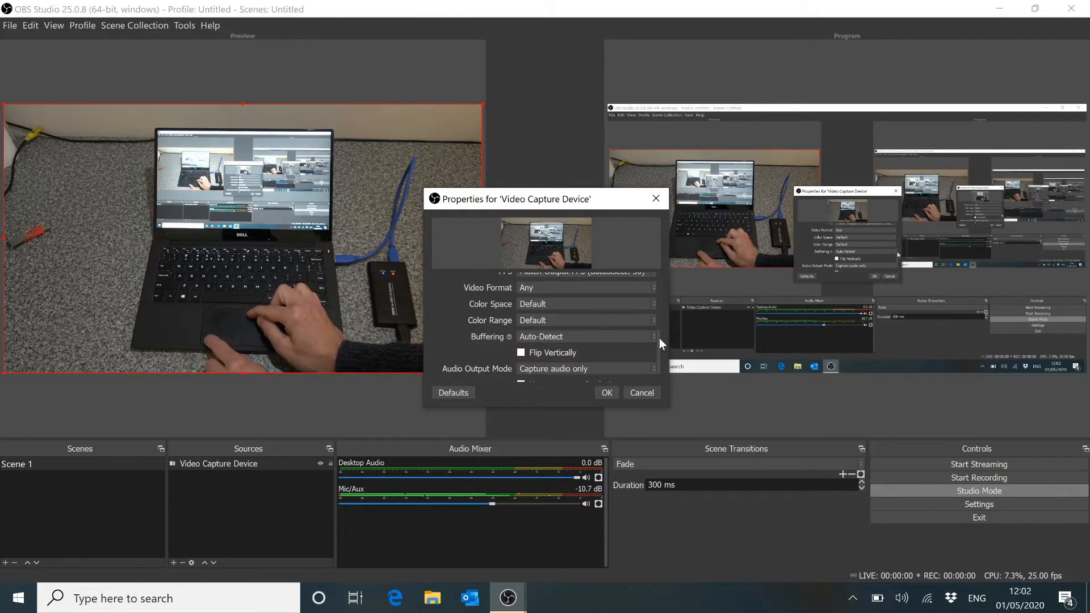
{"action": "scroll", "scroll_direction": "up", "scroll_amount": 3}
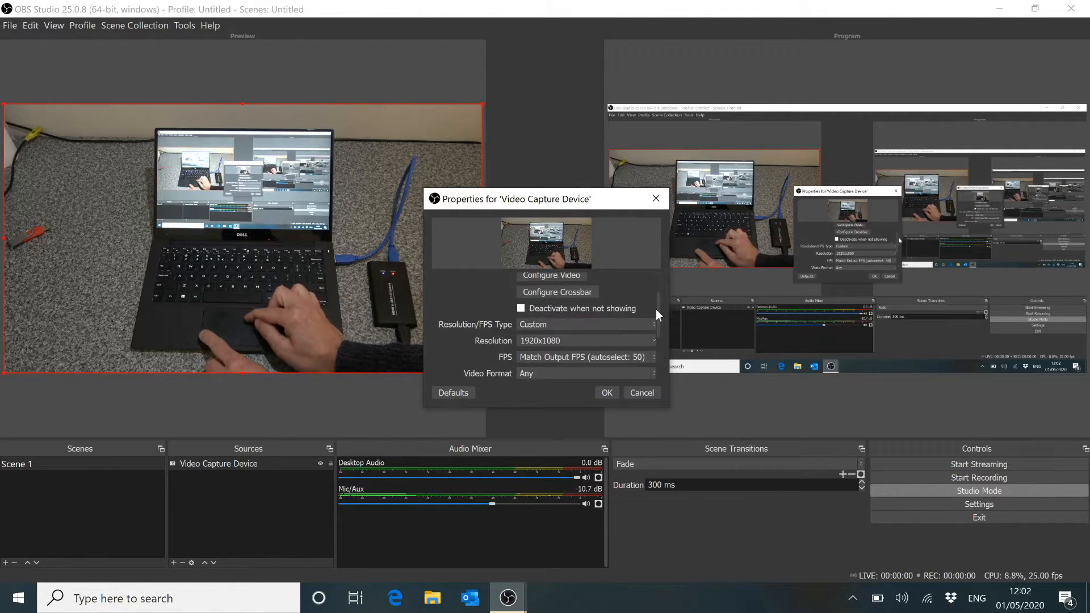
Confirm the capture source properties and transition Scene 1's laptop shot to Program.
{"action": "left_click", "coordinate": [584, 323]}
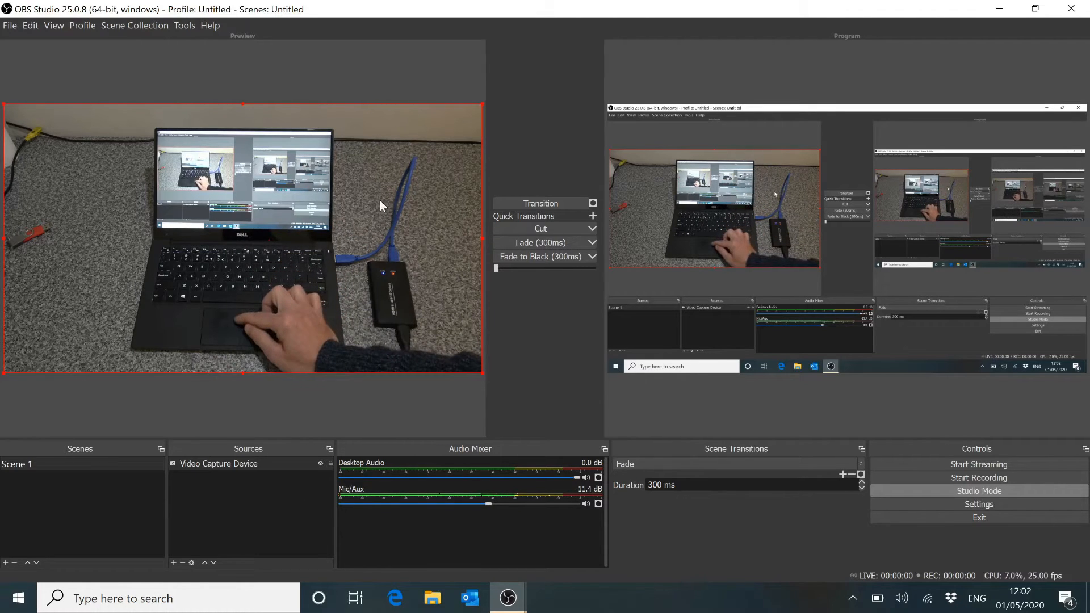
{"action": "left_click", "coordinate": [540, 203]}
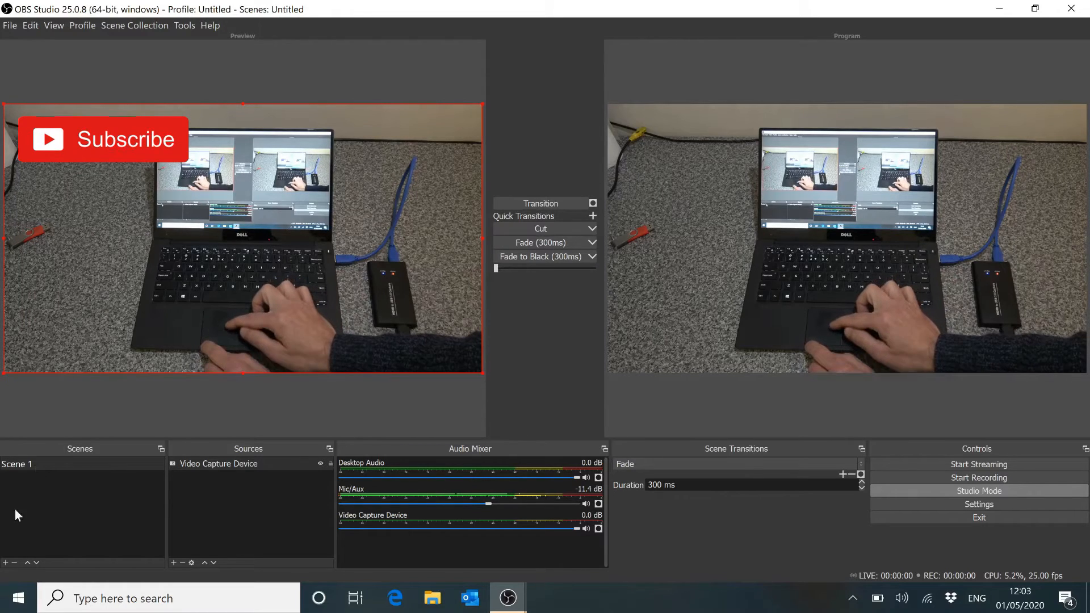
Create Scene 2 and add the existing Video Capture Device source to it.
{"action": "left_click", "coordinate": [6, 562]}
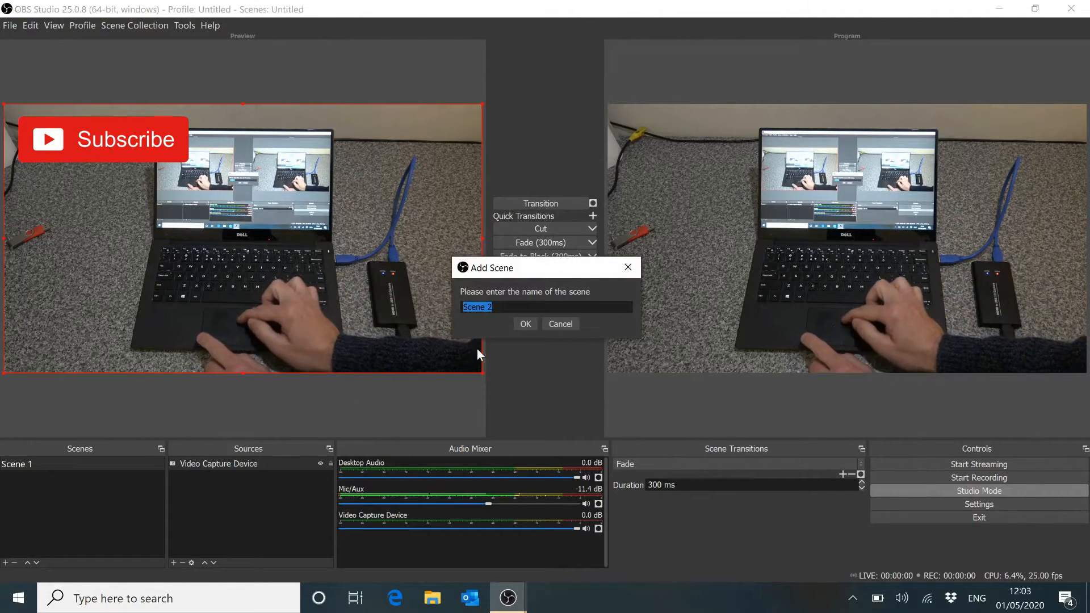
{"action": "left_click", "coordinate": [525, 324]}
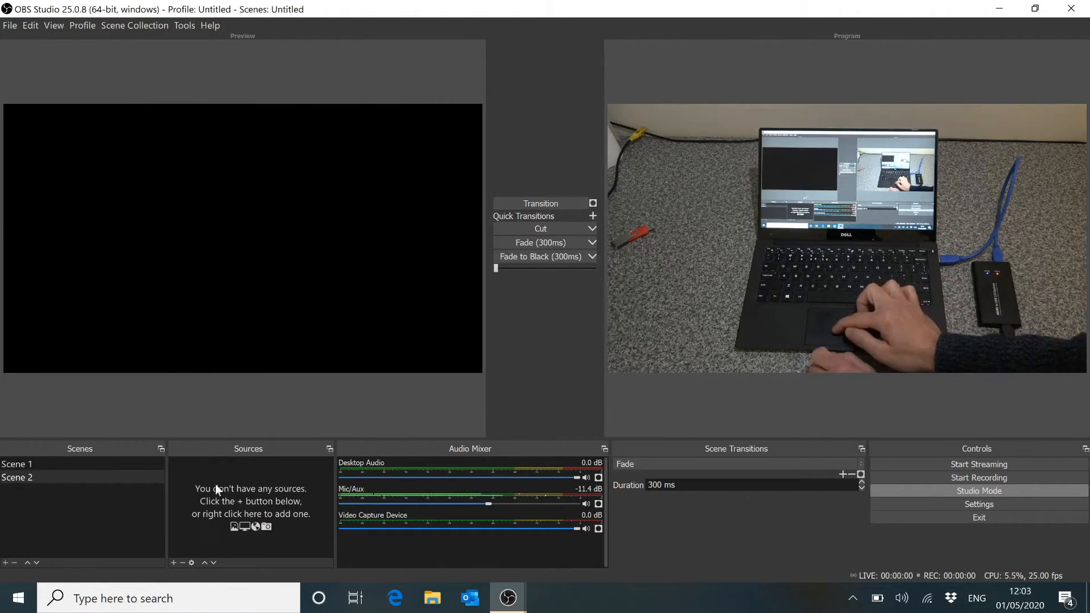
{"action": "left_click", "coordinate": [172, 562]}
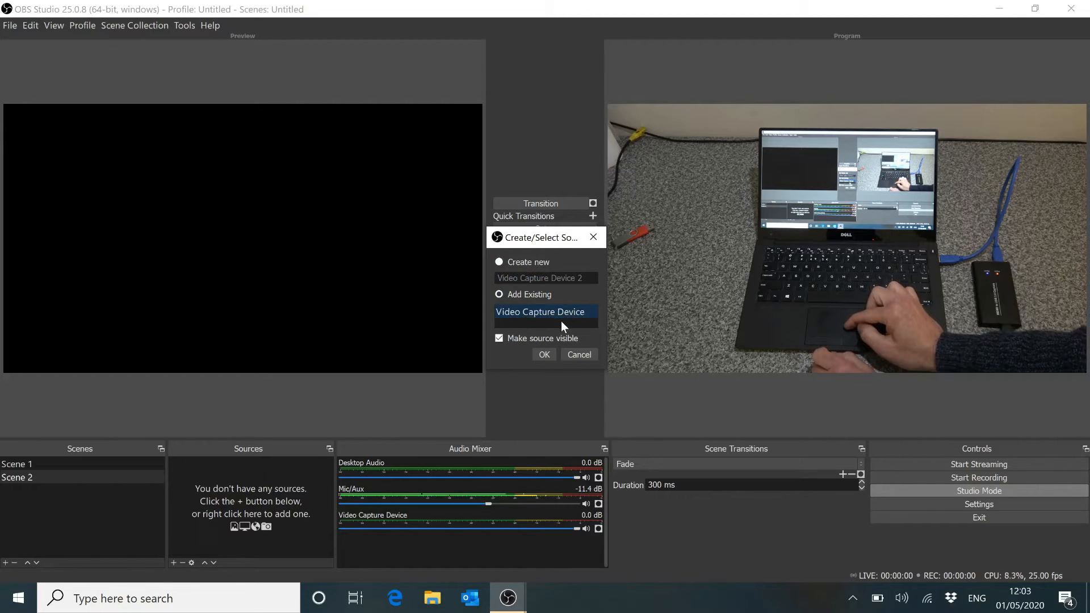
{"action": "left_click", "coordinate": [544, 355]}
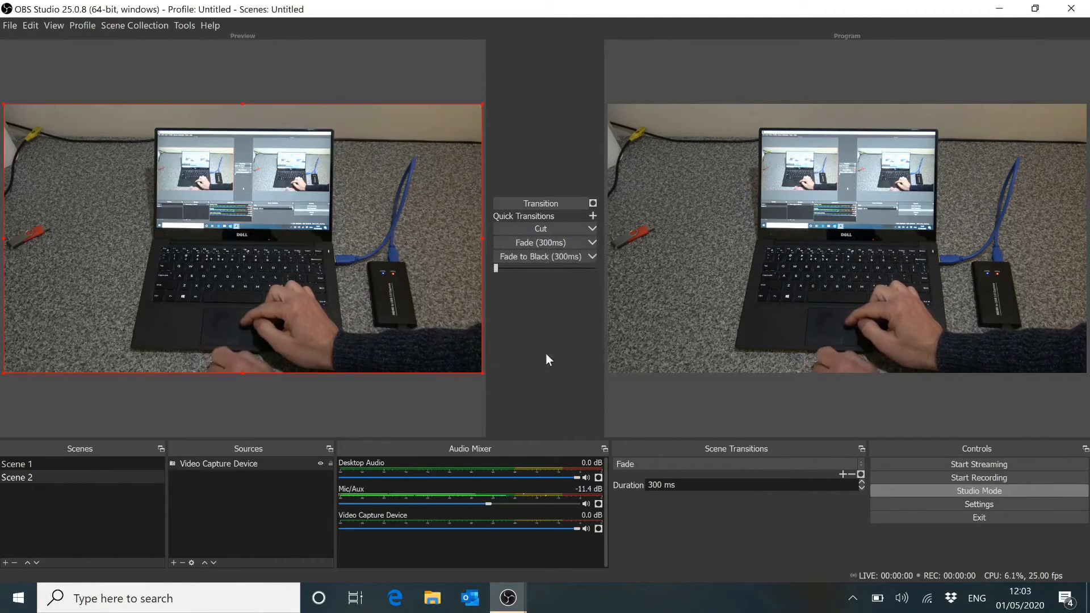
{"action": "mouse_move", "coordinate": [258, 369]}
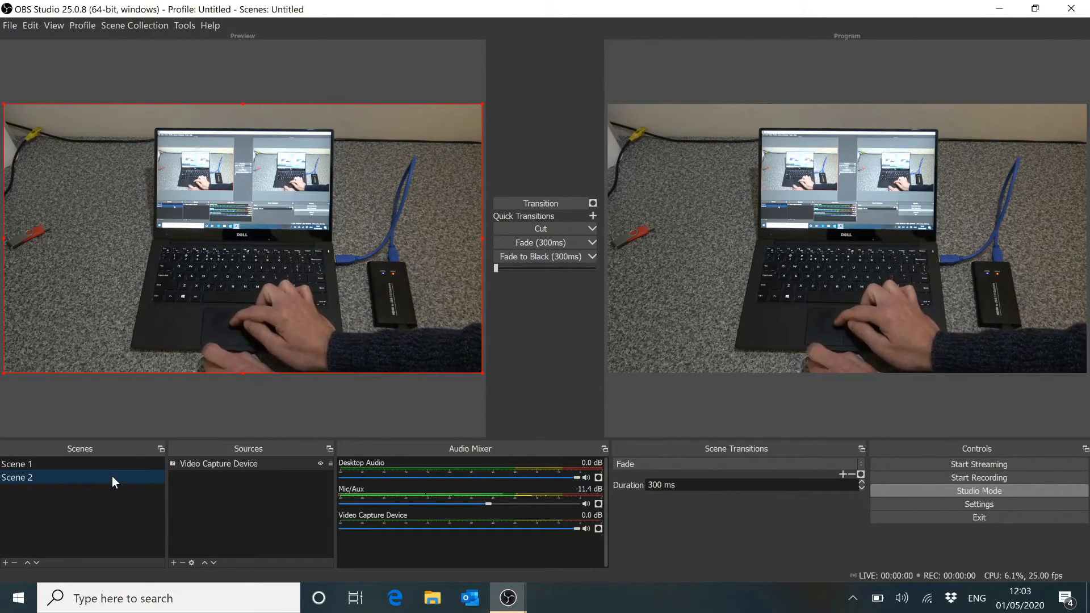
{"action": "mouse_move", "coordinate": [252, 401]}
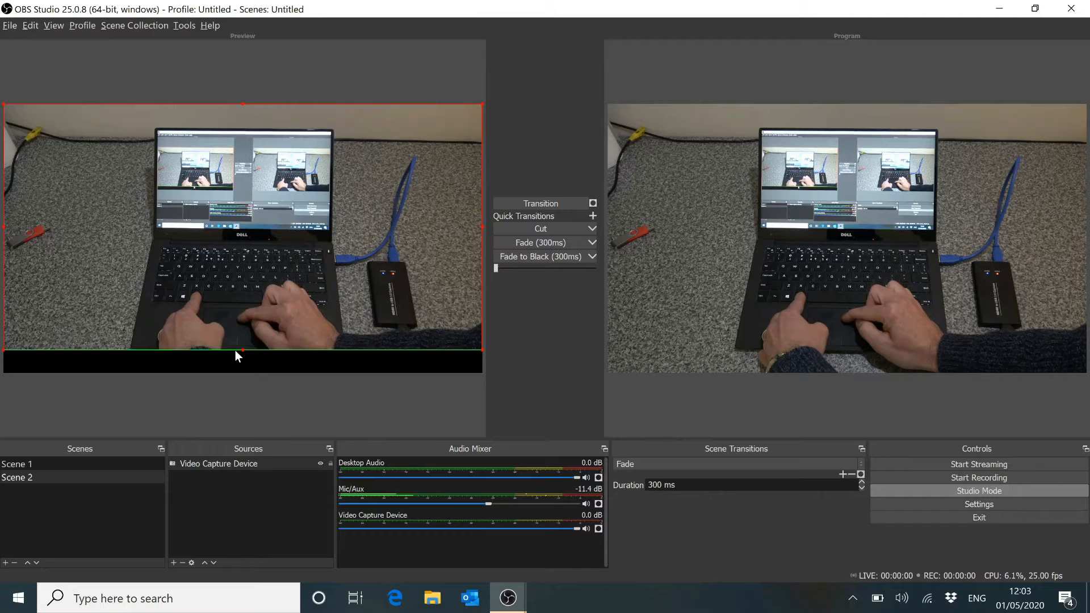
{"action": "mouse_move", "coordinate": [450, 234]}
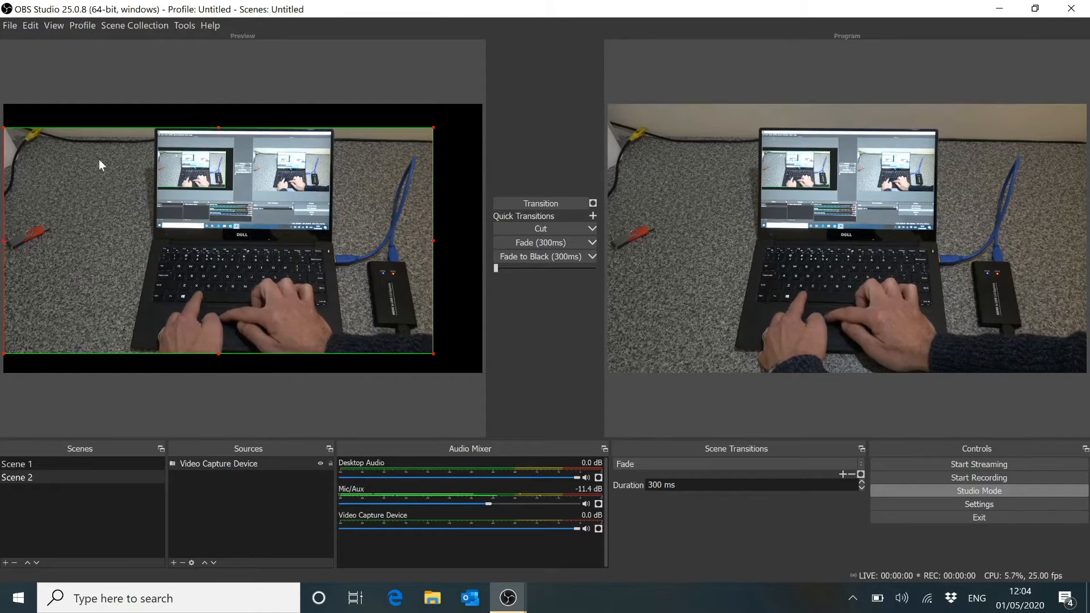
{"action": "mouse_move", "coordinate": [7, 246]}
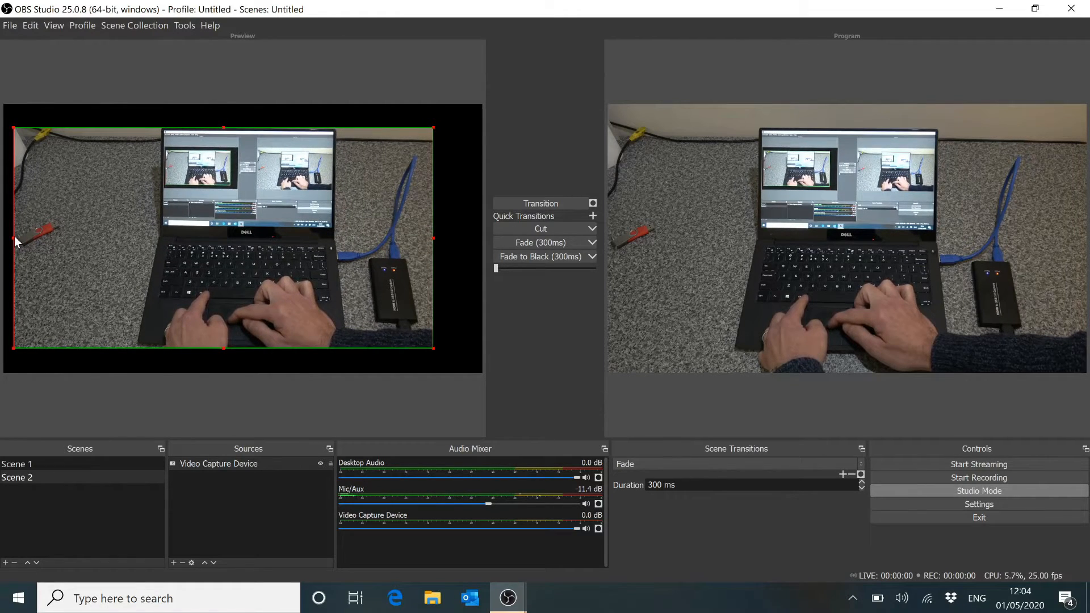
{"action": "mouse_move", "coordinate": [12, 358]}
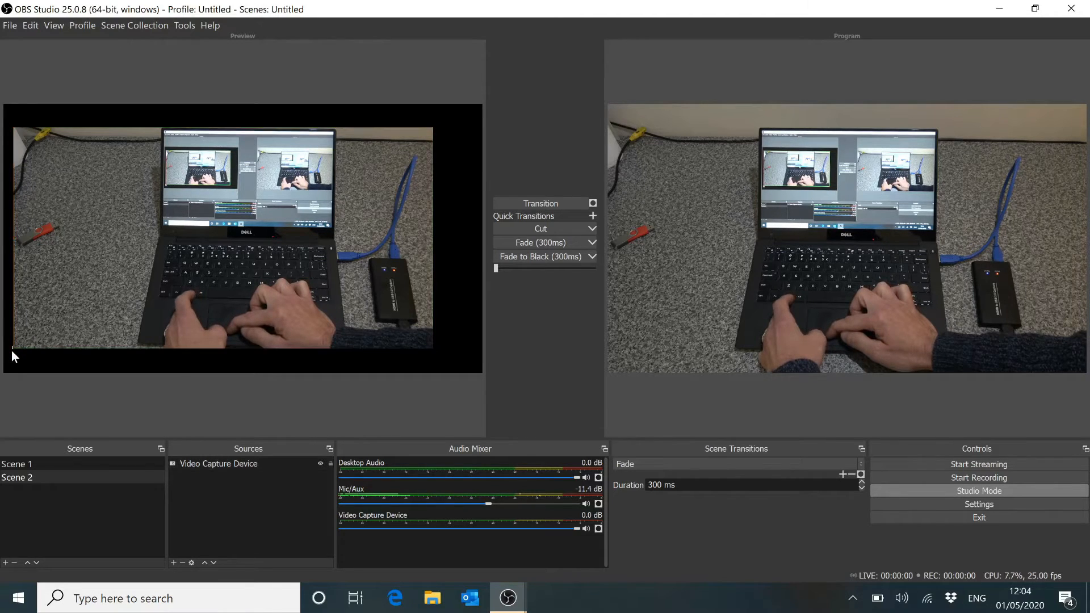
Crop the Video Capture Device in Scene 2 to frame the laptop tightly.
{"action": "left_click", "coordinate": [223, 237]}
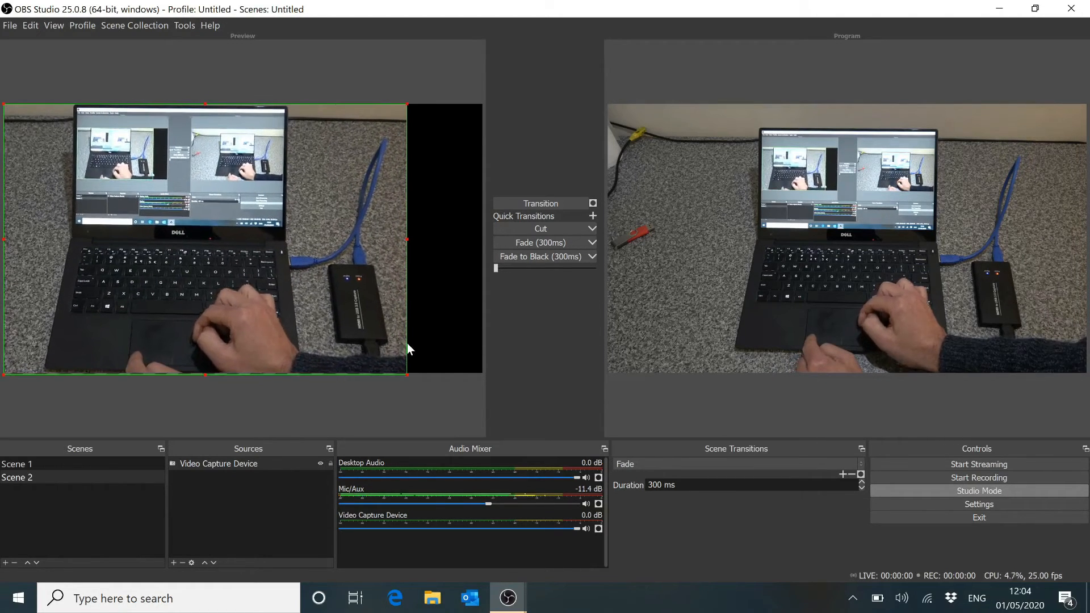
{"action": "mouse_move", "coordinate": [390, 250]}
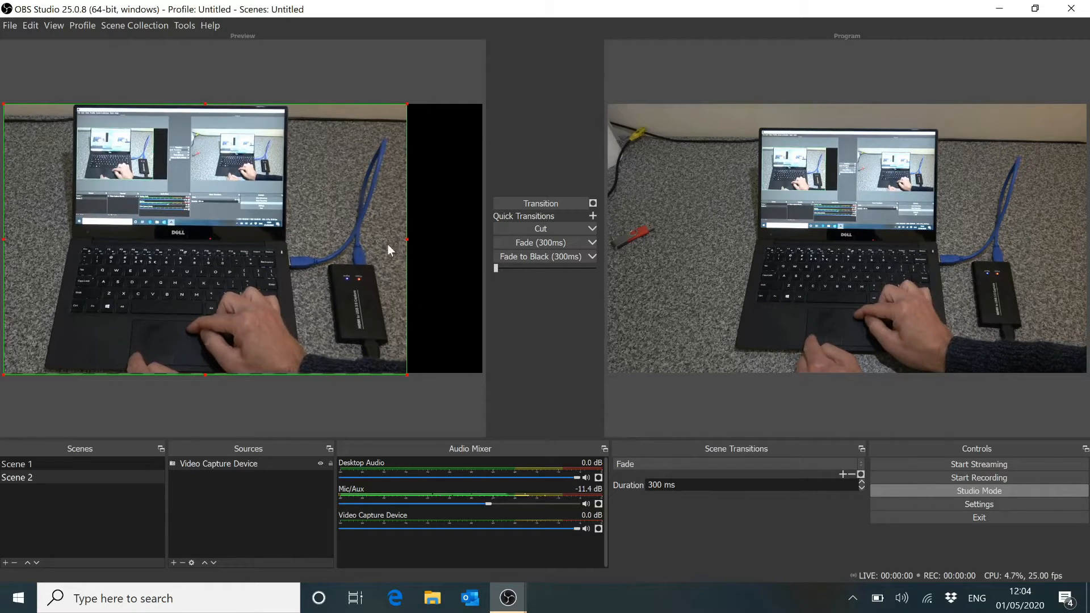
{"action": "mouse_move", "coordinate": [410, 98]}
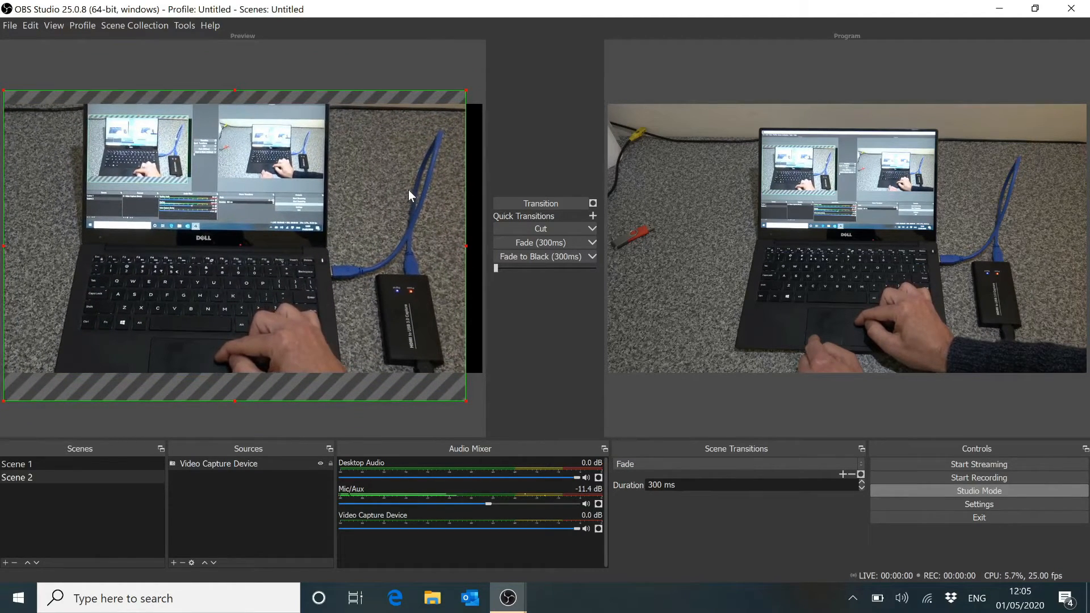
{"action": "mouse_move", "coordinate": [467, 248]}
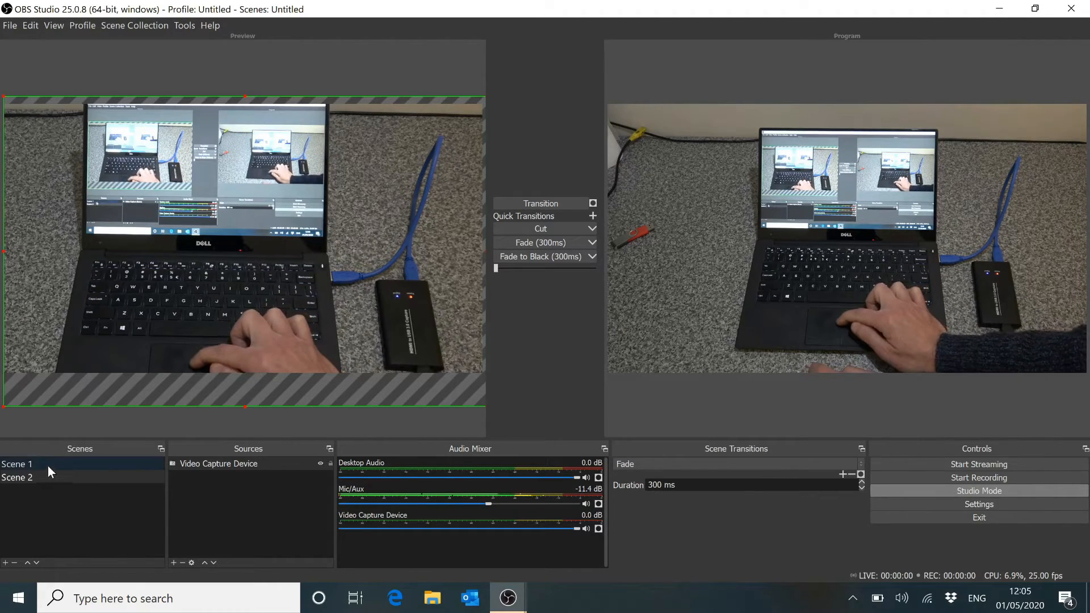
{"action": "mouse_move", "coordinate": [80, 456]}
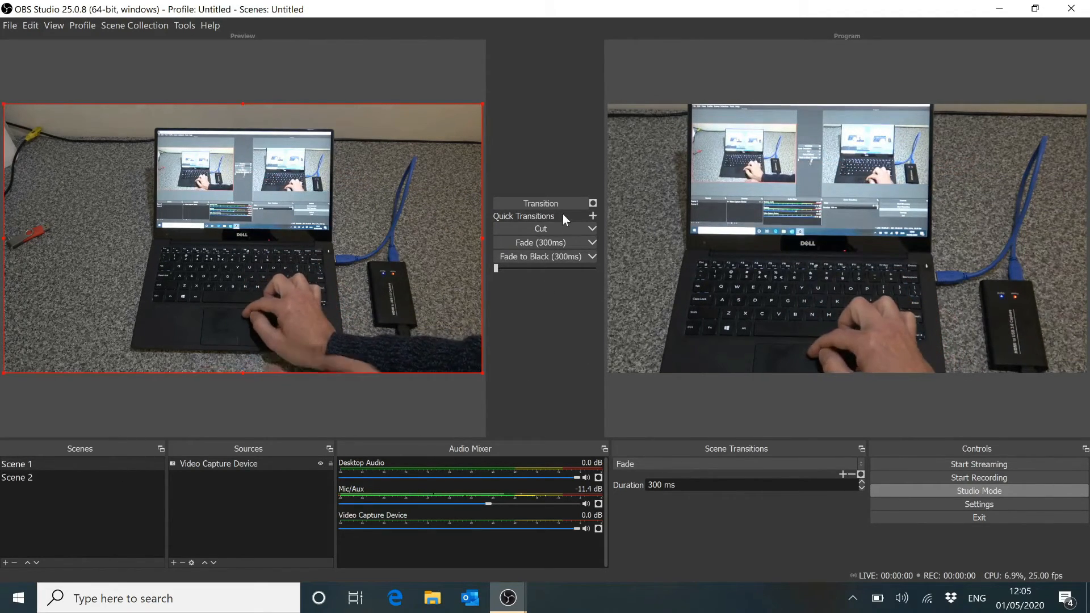
Cut the live output from the zoomed Scene 2 back to the wide Scene 1.
{"action": "left_click", "coordinate": [540, 228]}
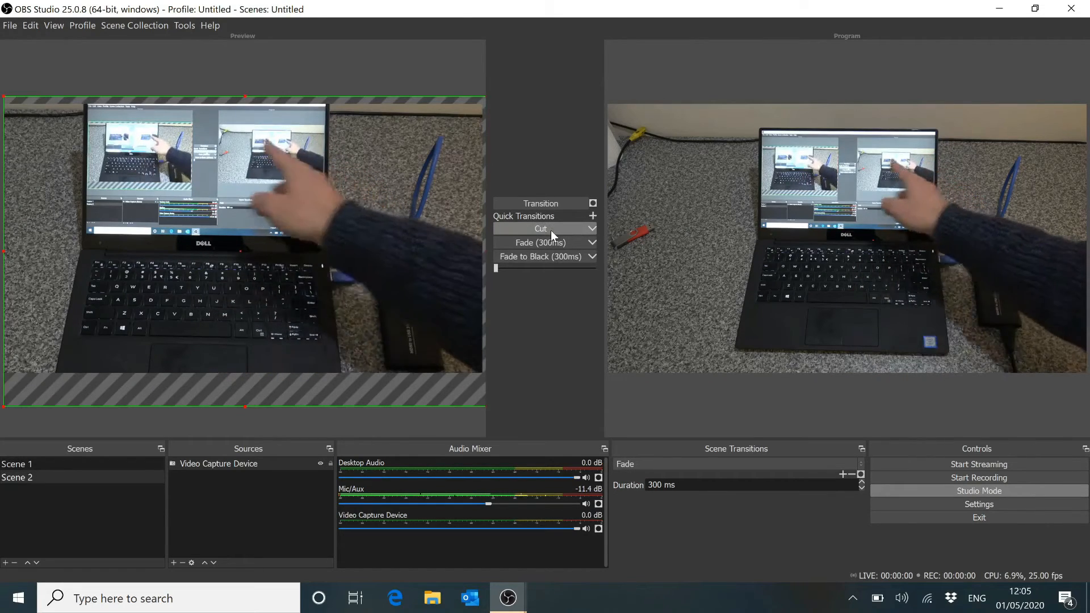